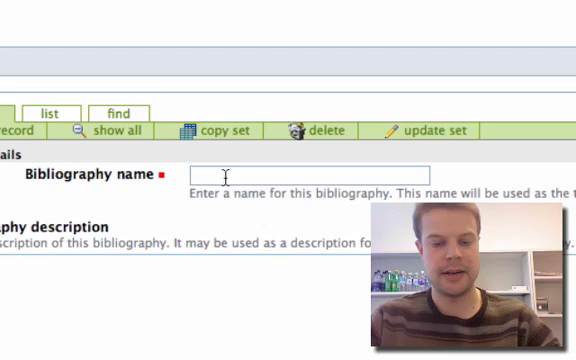
- Name the bibliography 'My New Publication List', describe it as 'This publications', and begin its URL with 'http:'
text(My New P)
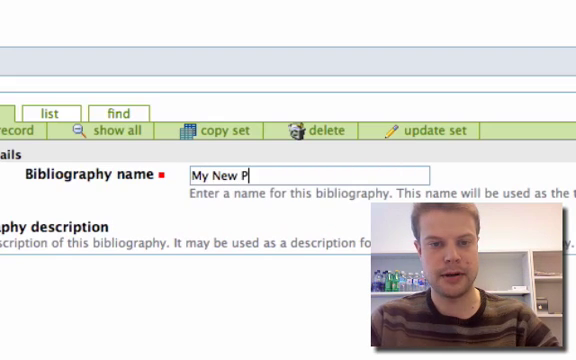
text(ublication List)
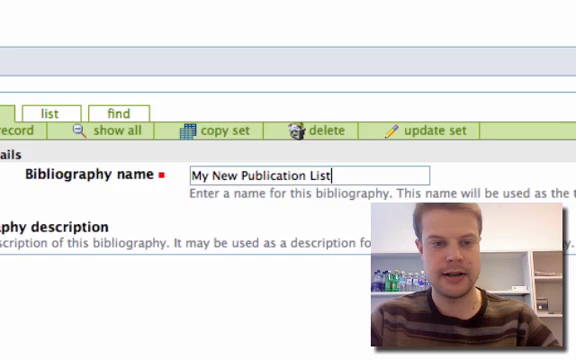
scroll(down, 3)
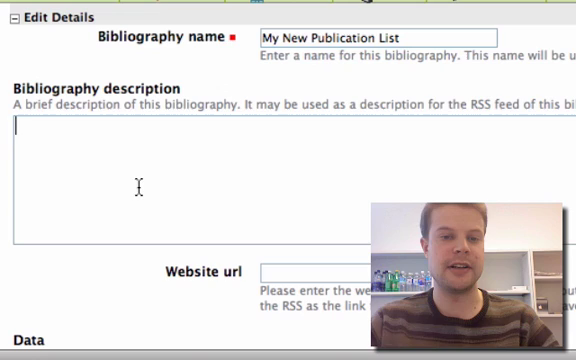
text(Thi)
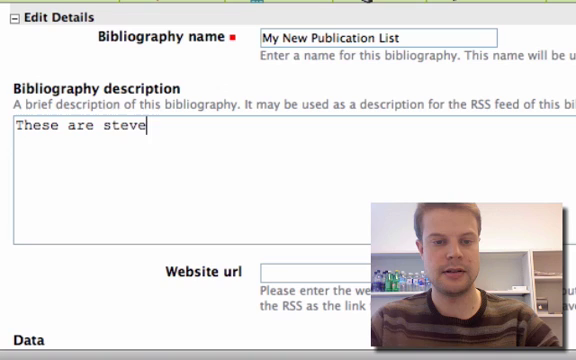
text('s publications)
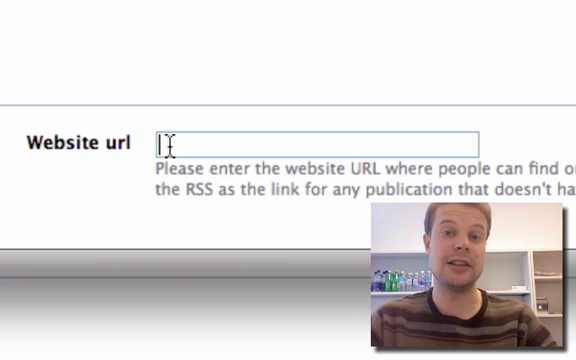
text(http:)
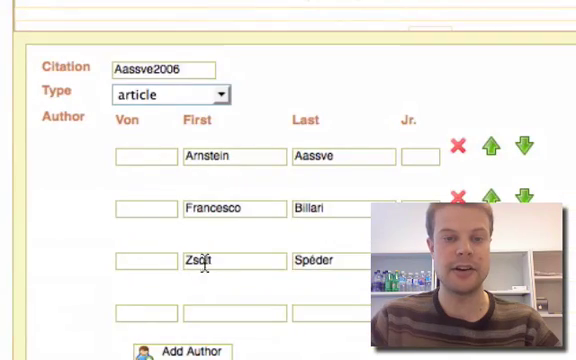
- Review the parsed Aassve2006 record fields down to the sort options
scroll(down, 3)
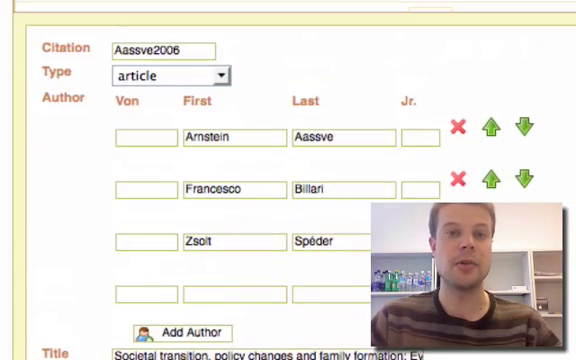
scroll(down, 3)
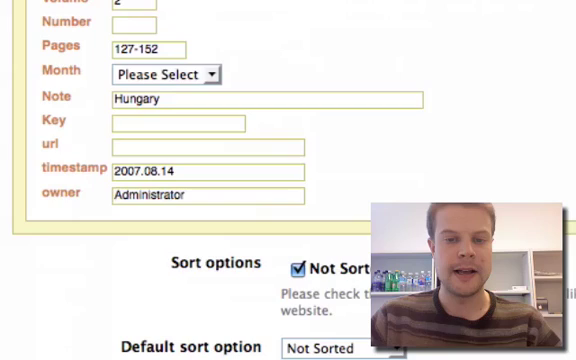
scroll(down, 3)
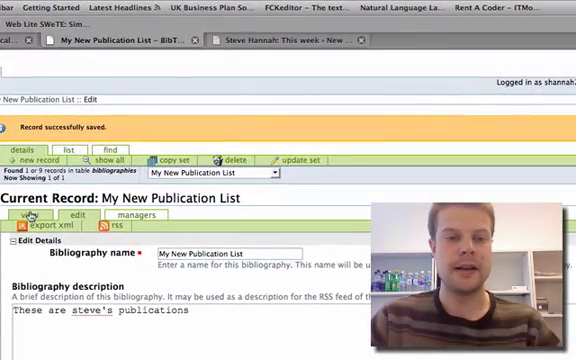
- Preview My New Publication List with its publications grouped by year
click(32, 218)
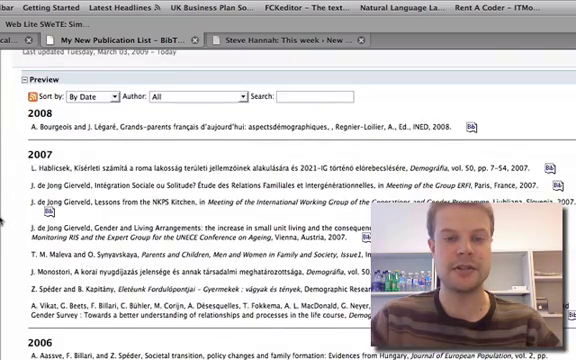
scroll(down, 3)
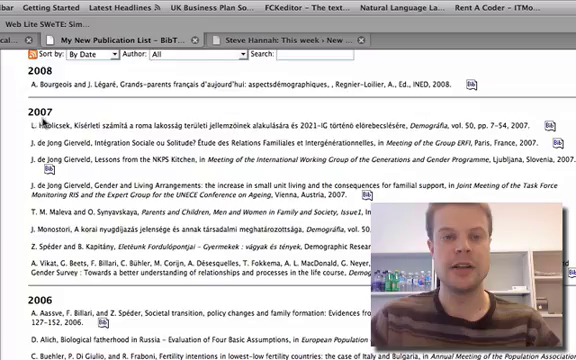
scroll(down, 3)
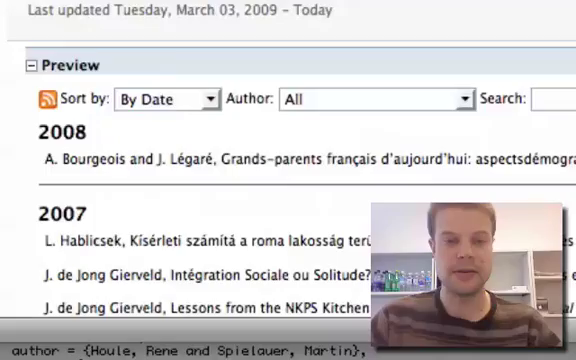
- Search the publication list for 'Gender'
click(164, 100)
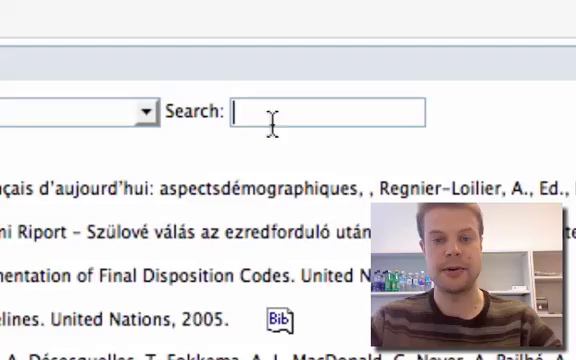
text(Gender)
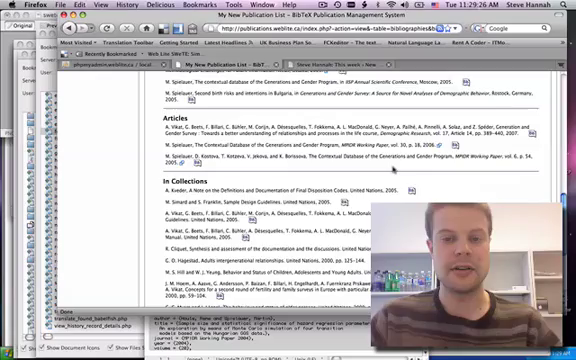
scroll(down, 3)
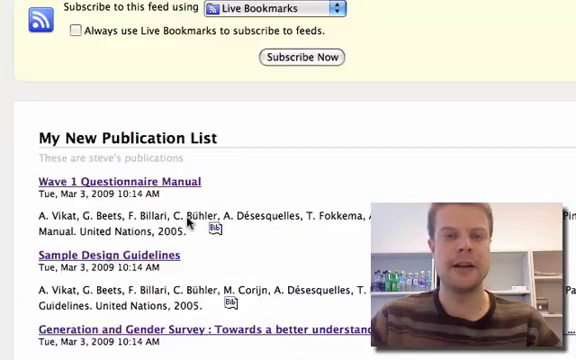
- Browse the bibliography's RSS feed entries with their dates and authors
scroll(down, 3)
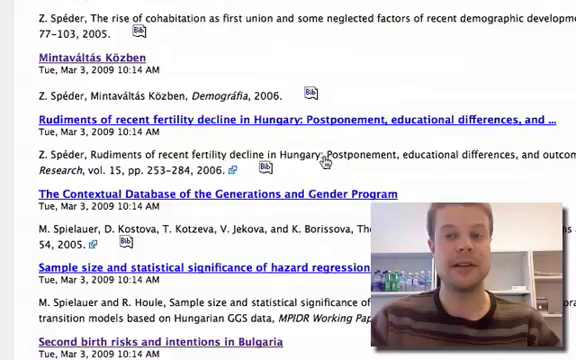
scroll(down, 3)
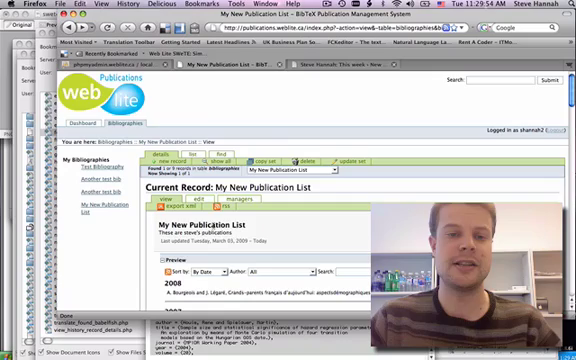
- Review the My New Publication List record page with its embedded preview
scroll(down, 3)
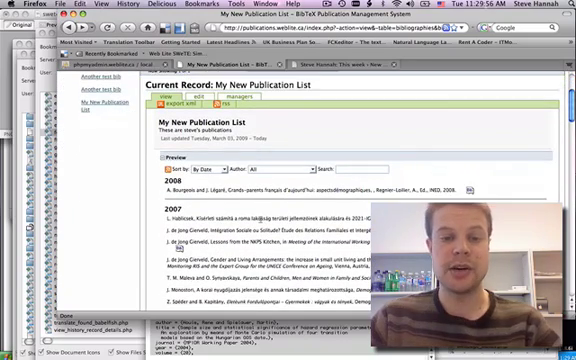
scroll(down, 3)
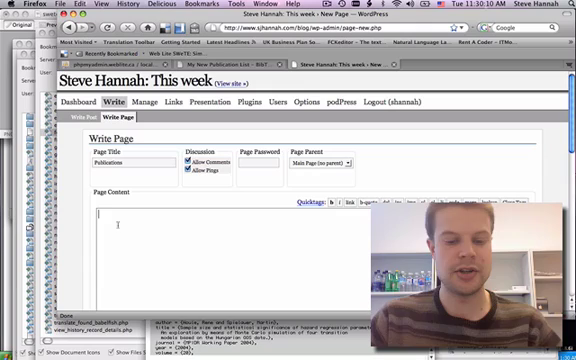
- Review the drafted Publications page content down to Page Options
scroll(down, 3)
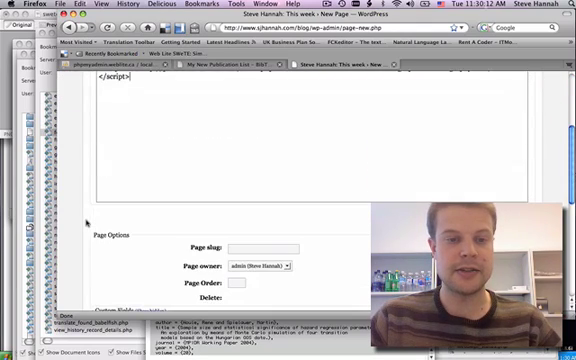
scroll(down, 3)
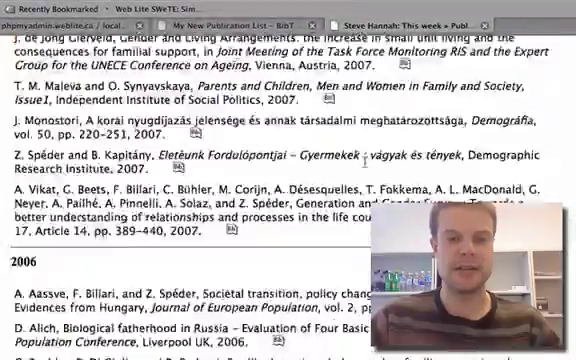
- Sort the live Publications page By Type
scroll(down, 3)
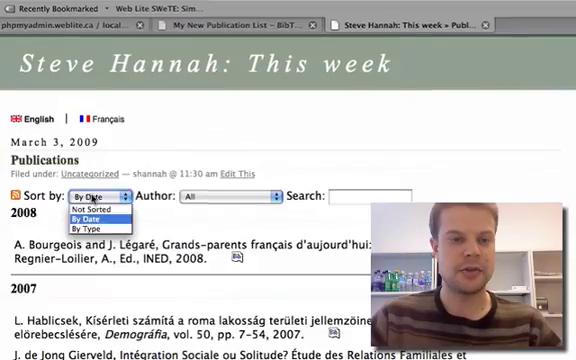
click(98, 224)
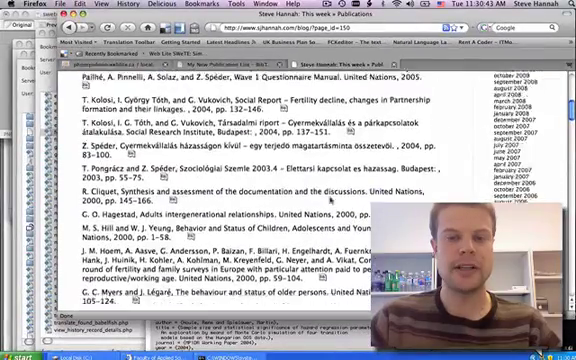
scroll(down, 3)
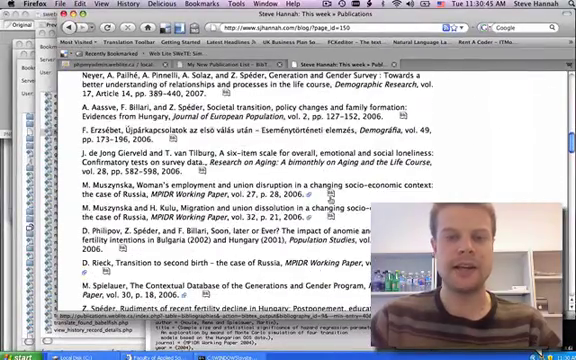
scroll(down, 3)
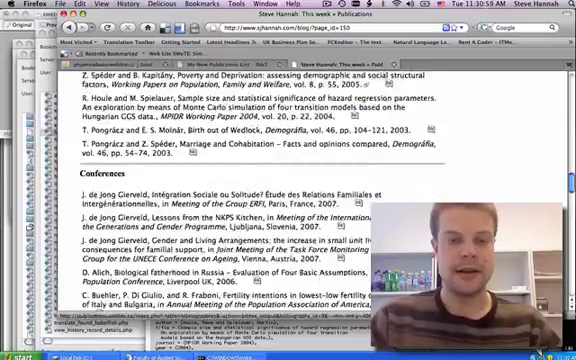
- Browse the type-grouped listing through its Conferences and Books sections
scroll(down, 3)
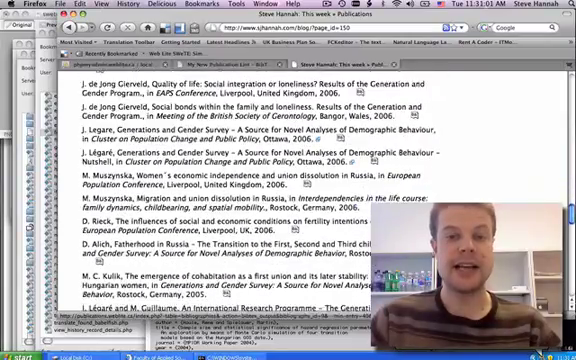
scroll(down, 3)
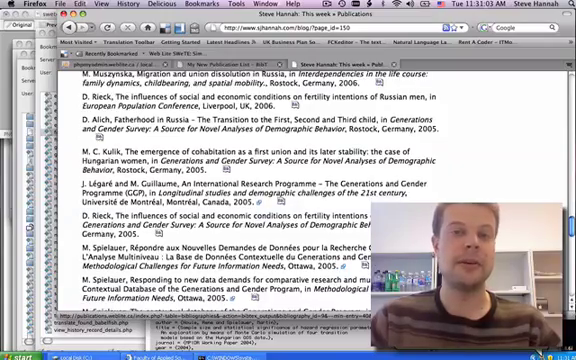
scroll(down, 3)
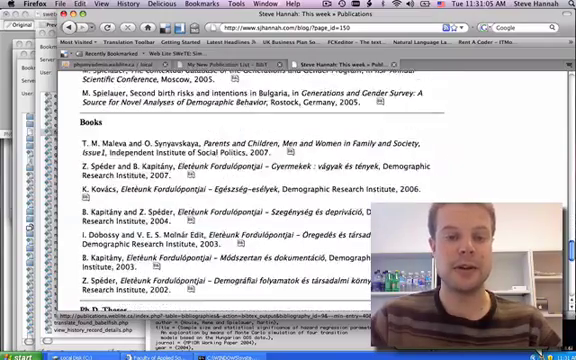